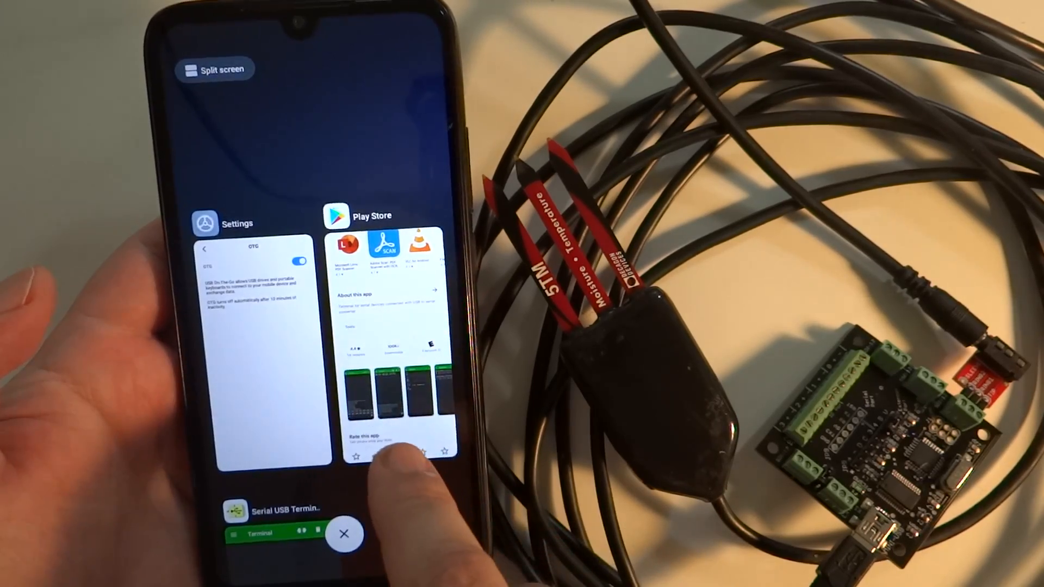
# - Verify the serial port settings are 9600 baud, 8 data bits, no parity, 1 stop bit
pyautogui.click(273, 512)
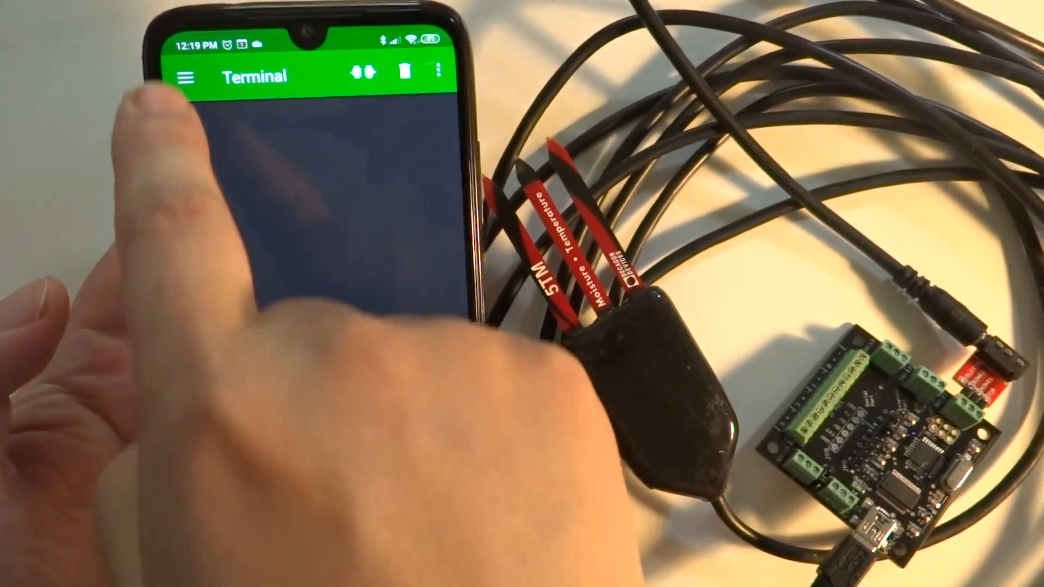
pyautogui.click(186, 74)
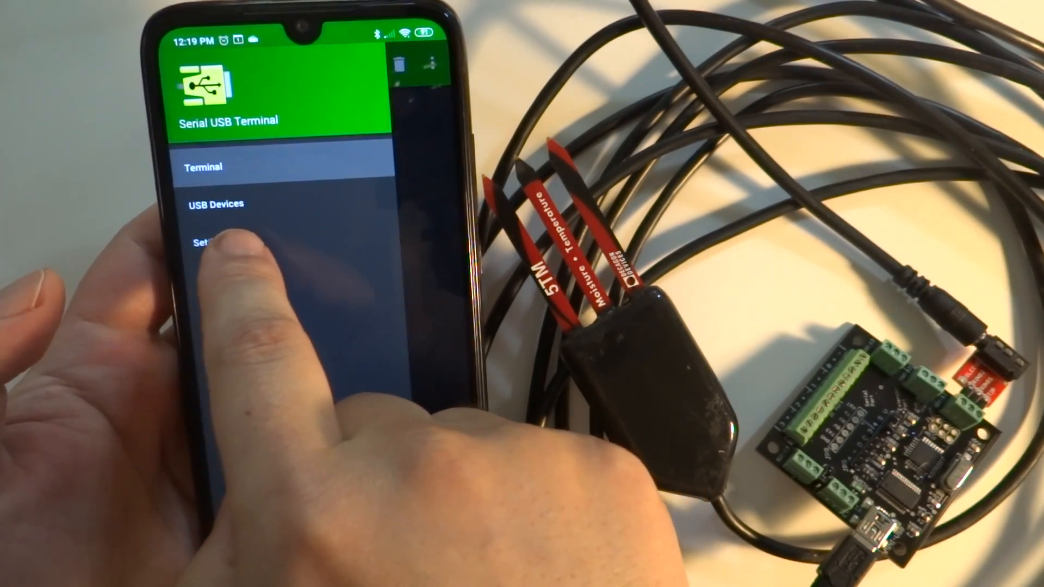
pyautogui.click(207, 241)
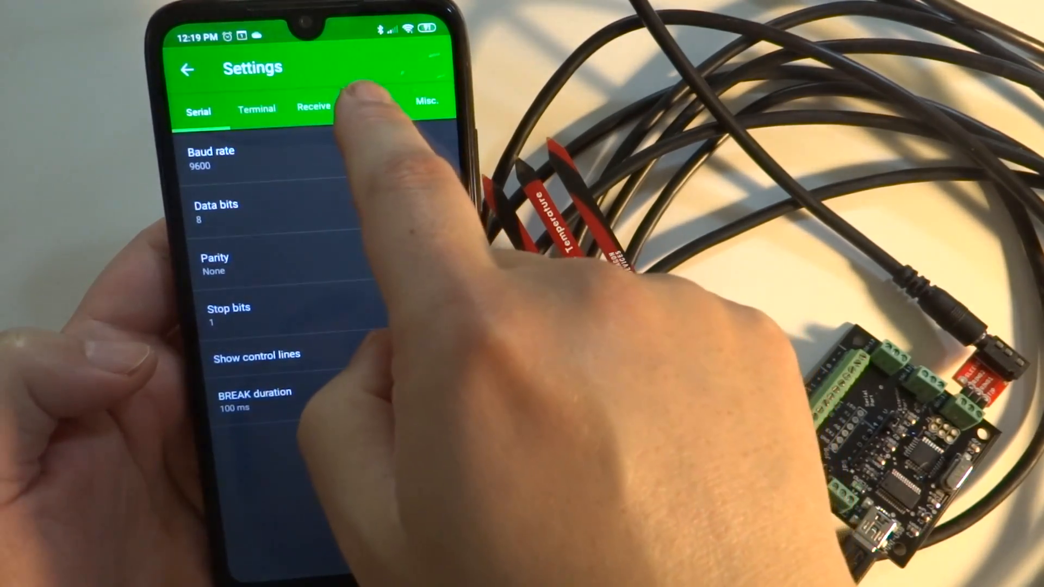
pyautogui.click(371, 106)
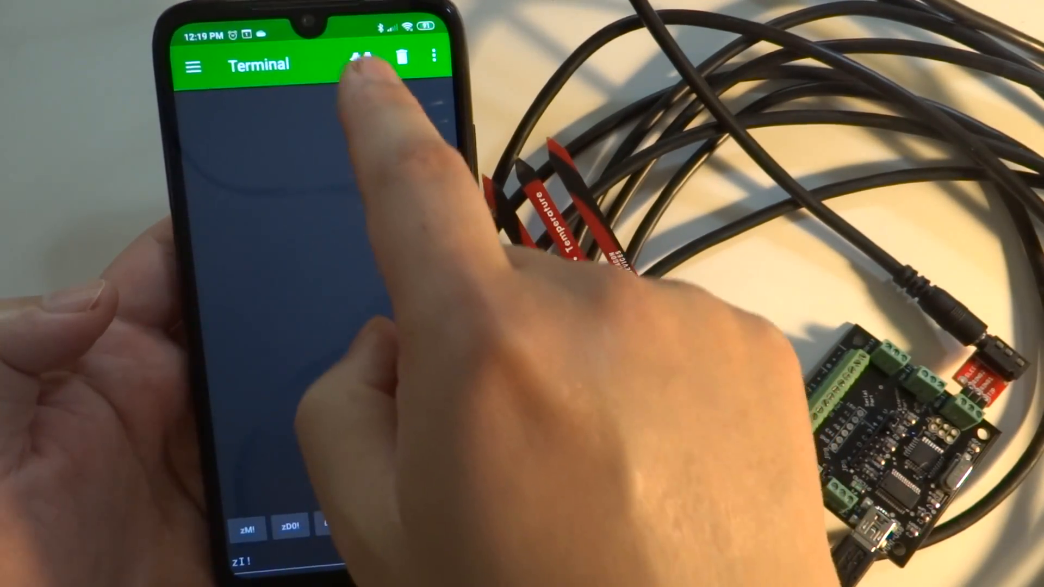
# - Connect to the FTDI USB serial adapter
pyautogui.click(359, 58)
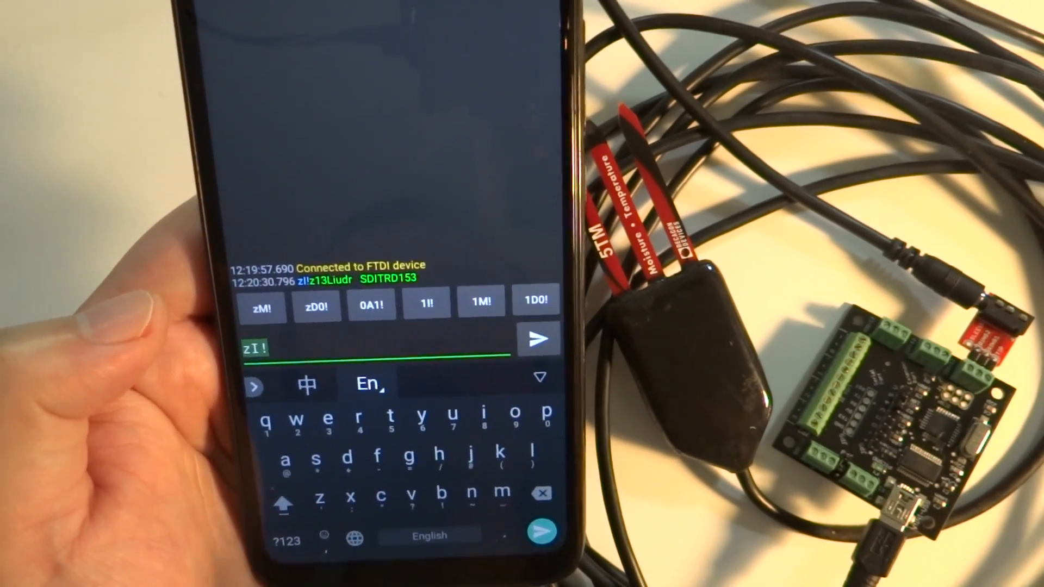
# - Send 1I! to sensor 1, which answers 113DECAGON 5TM 387
pyautogui.click(425, 302)
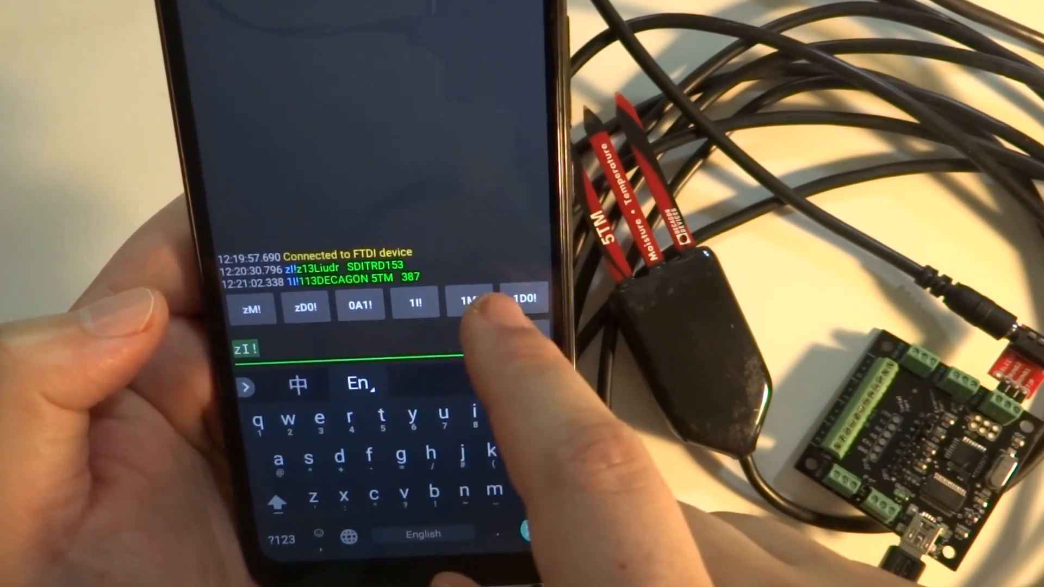
# - Run repeated 1M! and 1D0! cycles, getting readings like 1+1.11+23.8
pyautogui.click(468, 303)
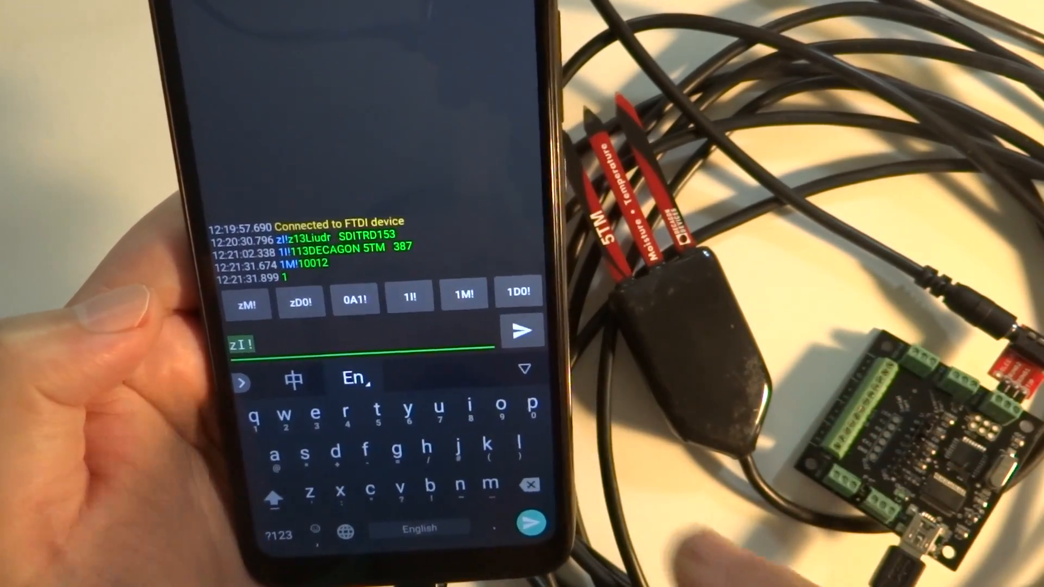
pyautogui.click(518, 292)
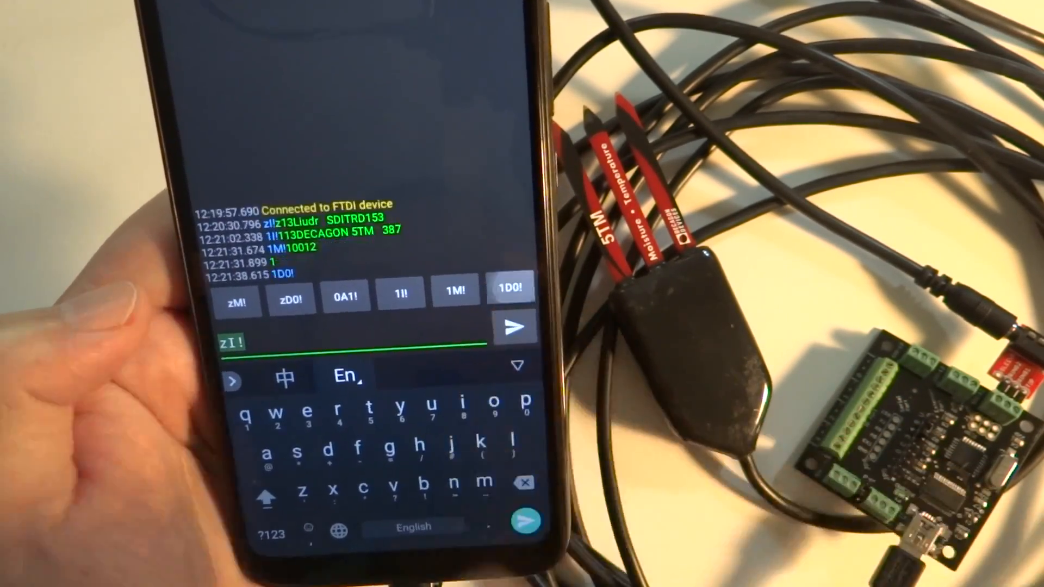
pyautogui.click(513, 326)
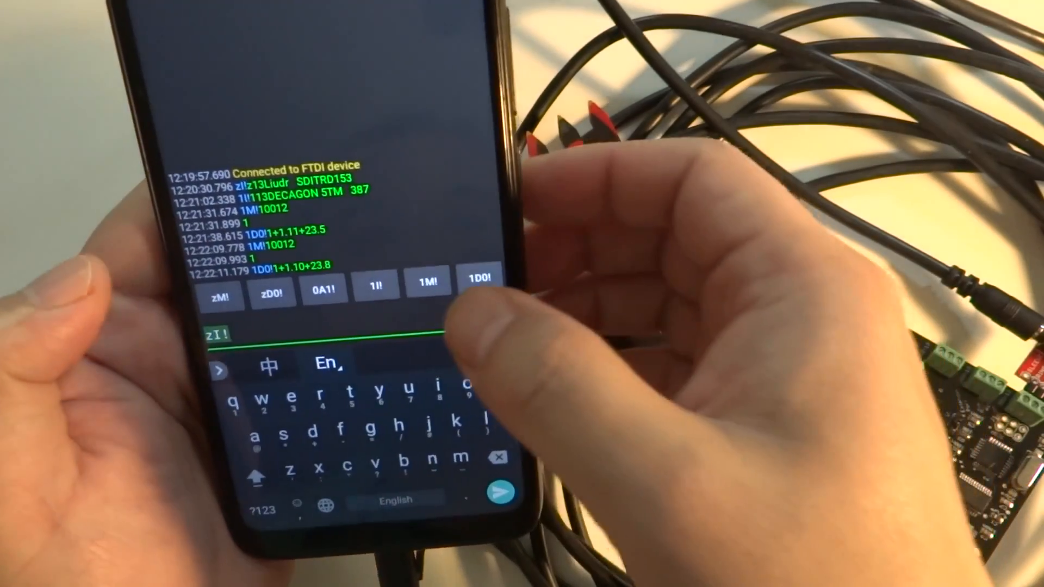
pyautogui.click(480, 280)
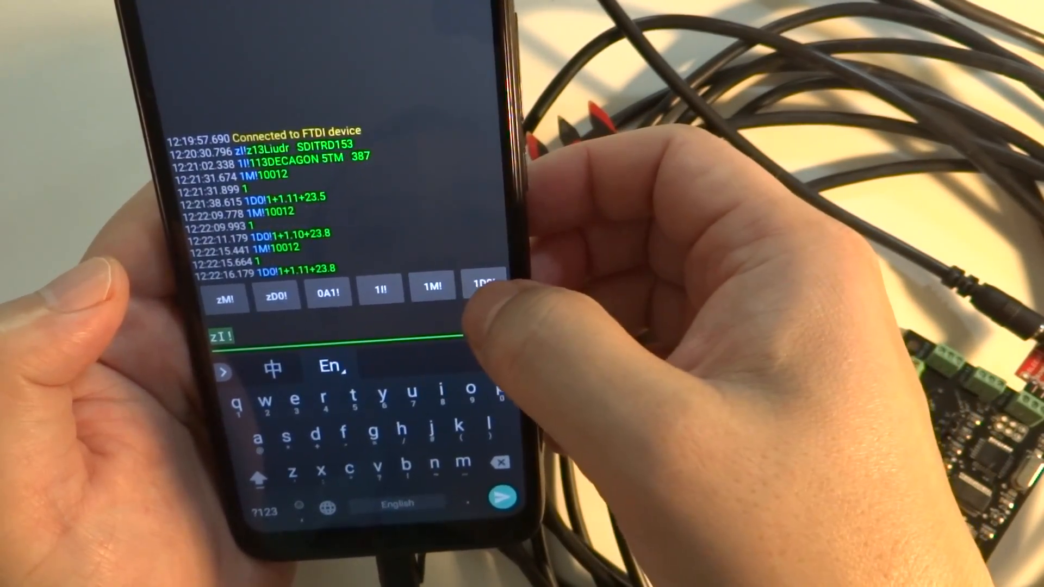